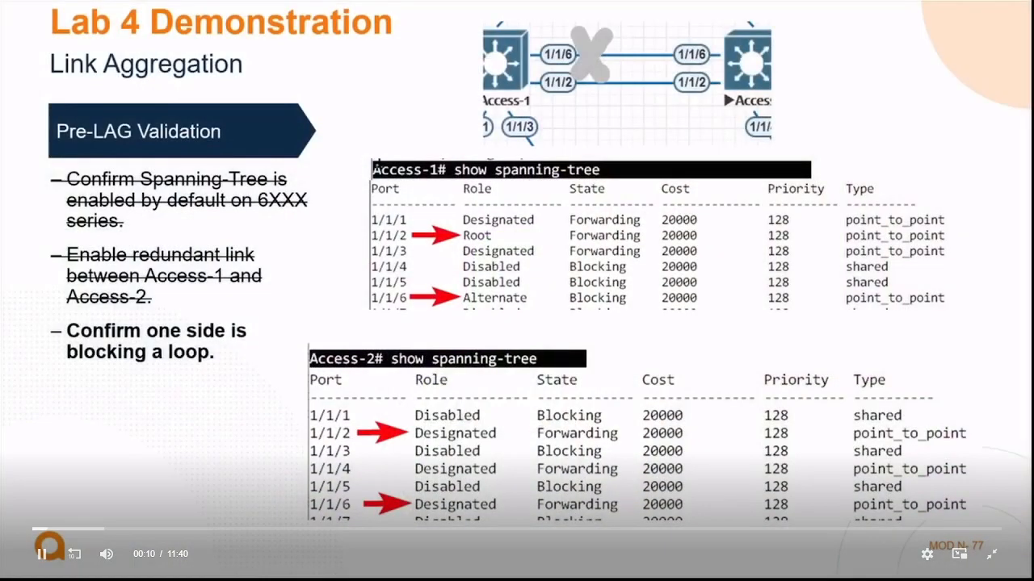
{"action": "mouse_move", "coordinate": [510, 200]}
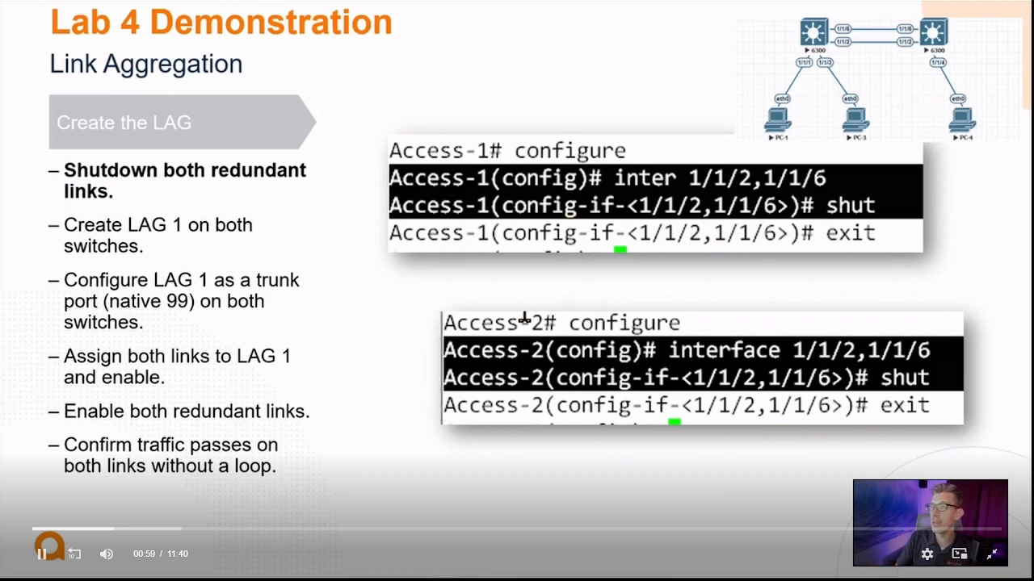
{"action": "mouse_move", "coordinate": [184, 386]}
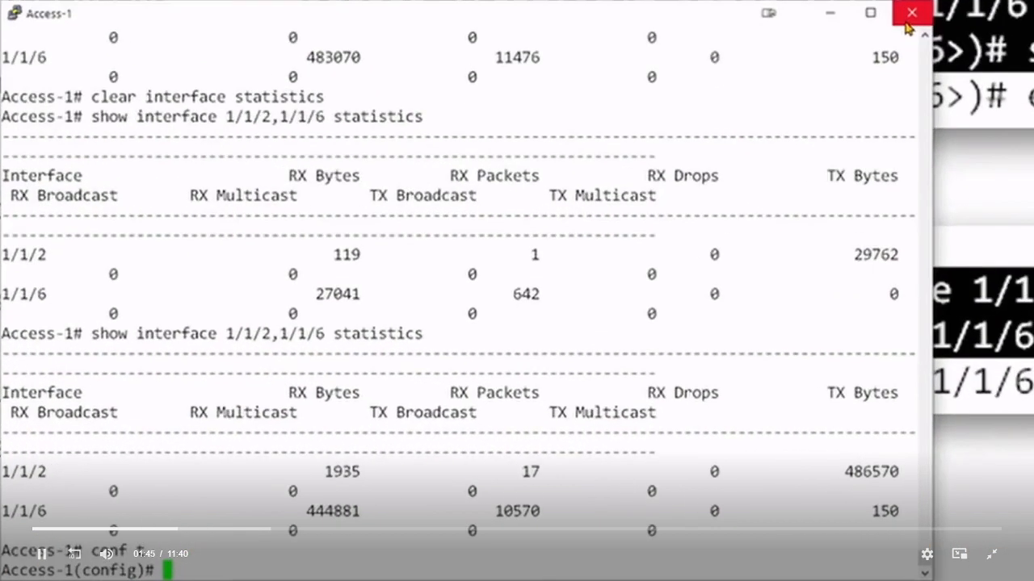
Step: Enter interface range 1/1/2,1/1/6 on Access-1 and shut both ports down
{"action": "type", "text": "interface 1/1"}
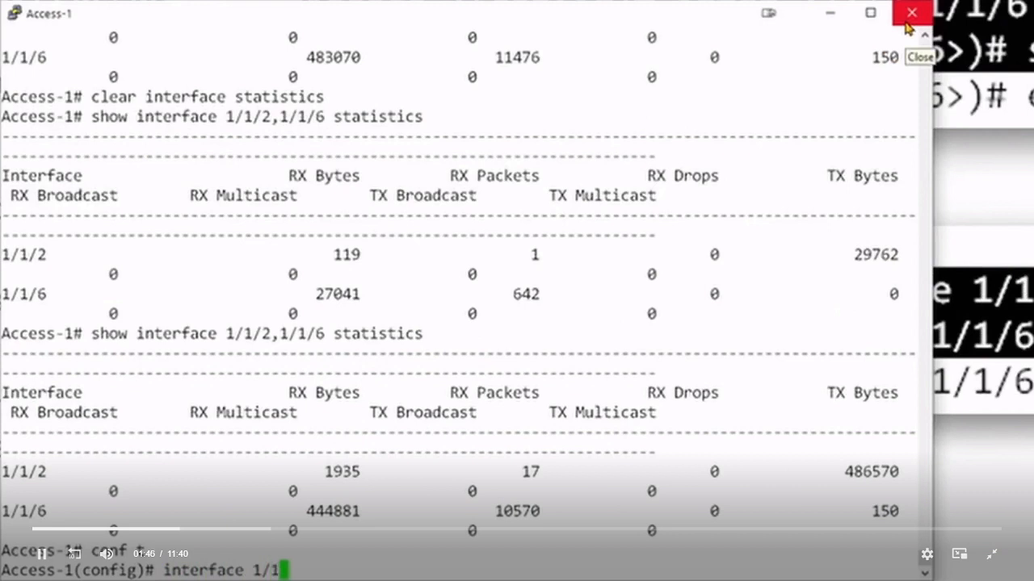
{"action": "type", "text": "2"}
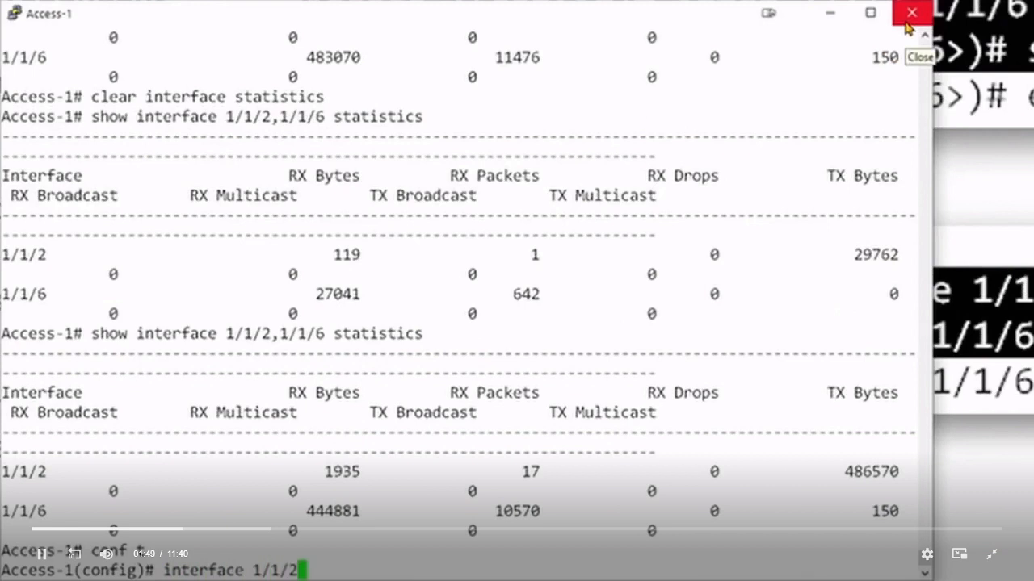
{"action": "type", "text": ",11"}
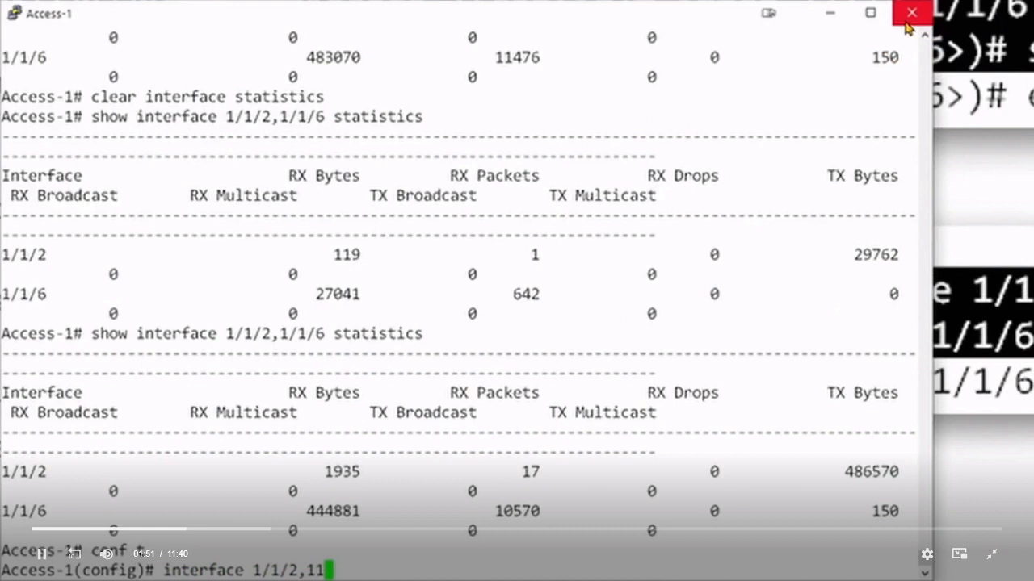
{"action": "type", "text": "/1/"}
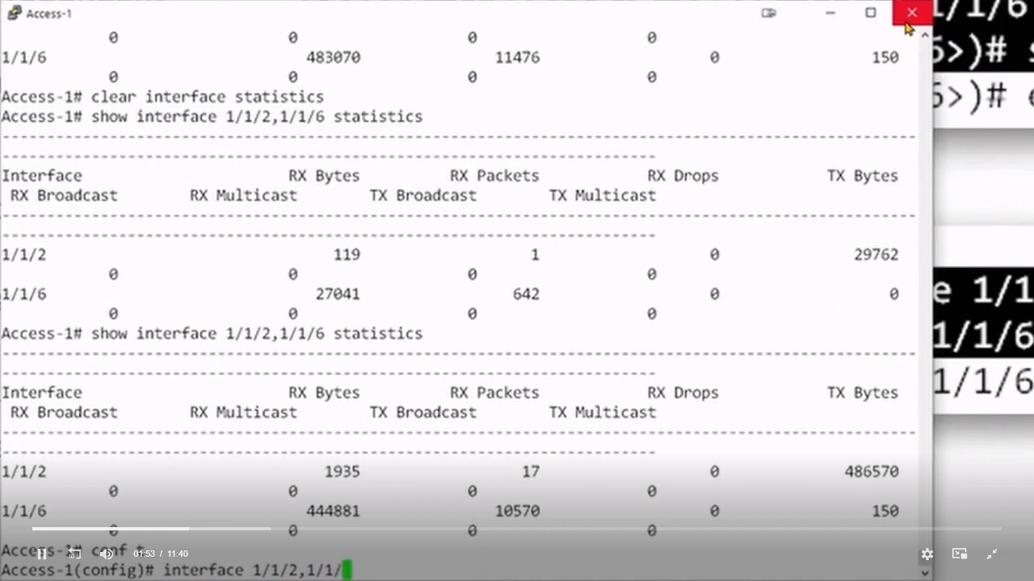
{"action": "type", "text": "shu"}
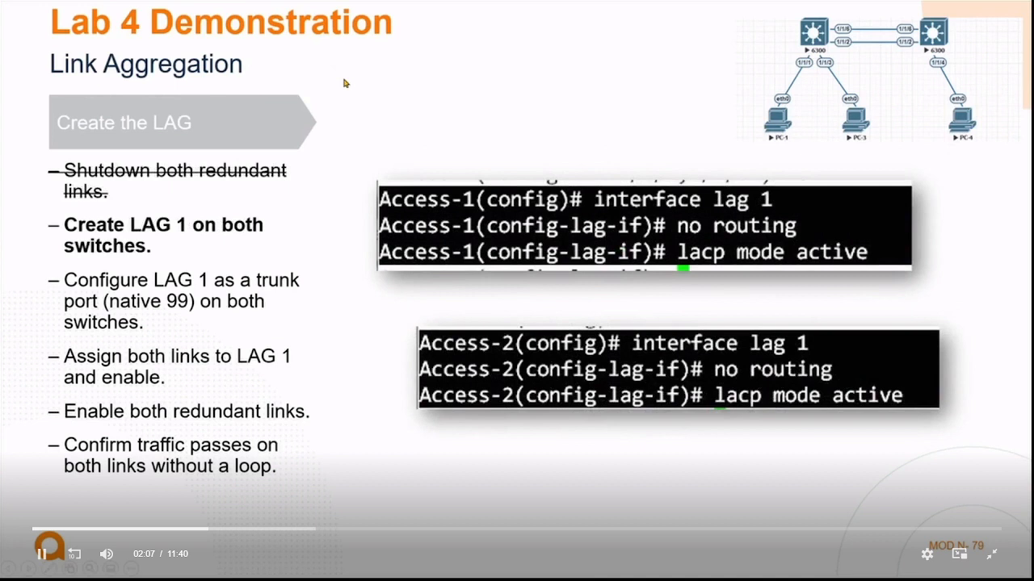
{"action": "mouse_move", "coordinate": [750, 212]}
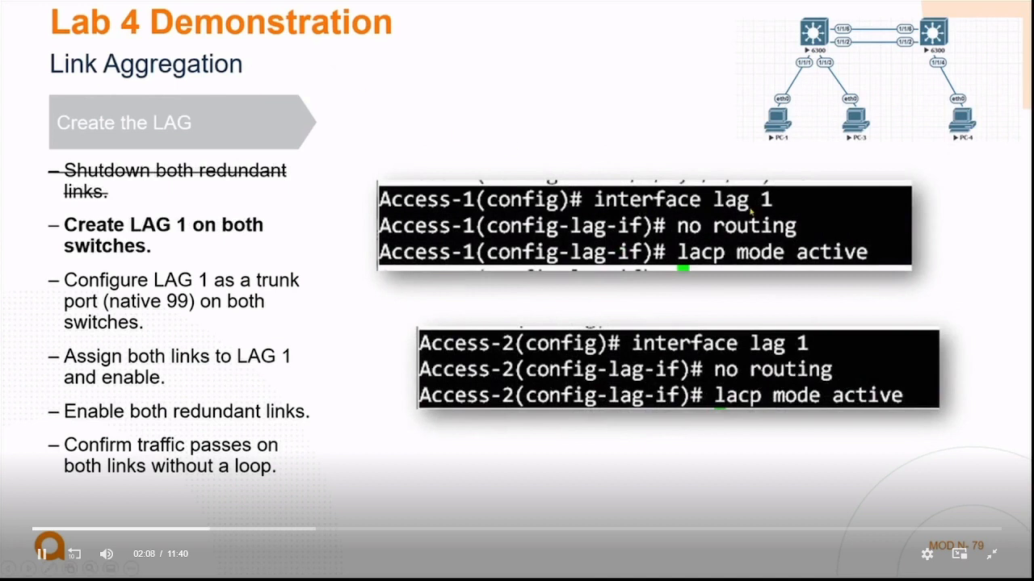
{"action": "mouse_move", "coordinate": [741, 276]}
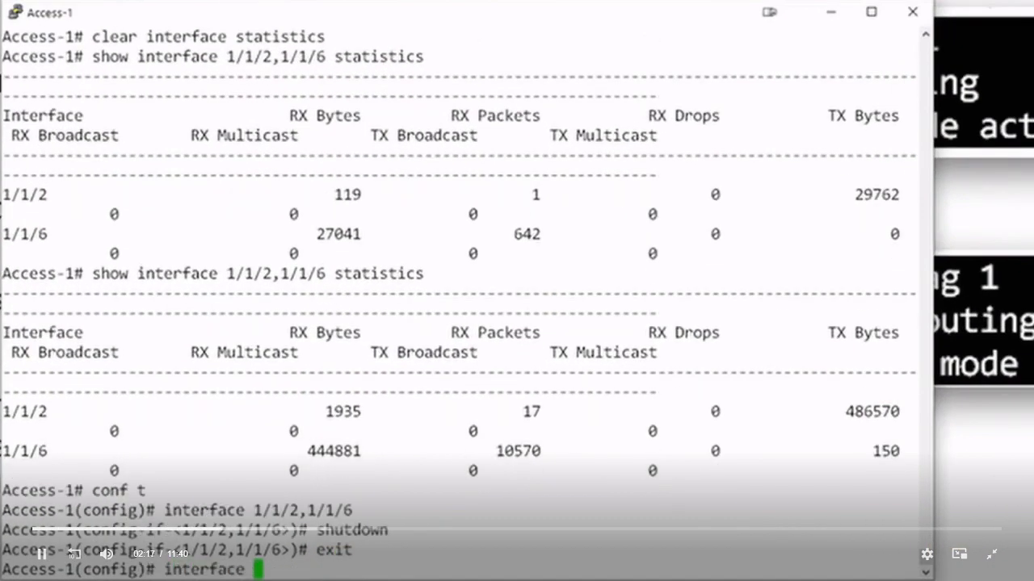
Step: Enter 'interface lag 1' on Access-1 with 'no routing' and 'lacp mode active'
{"action": "type", "text": "lag"}
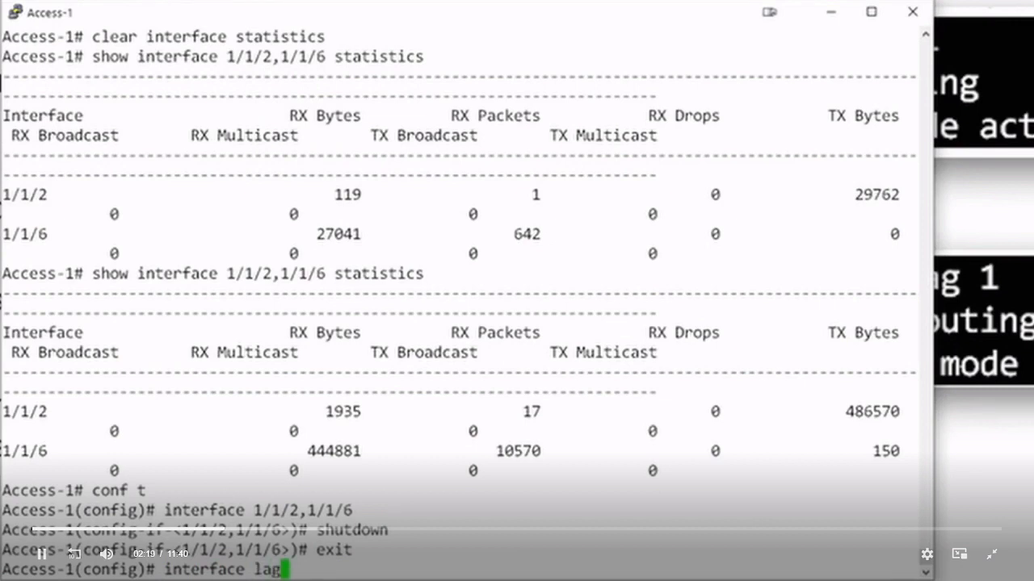
{"action": "type", "text": "1"}
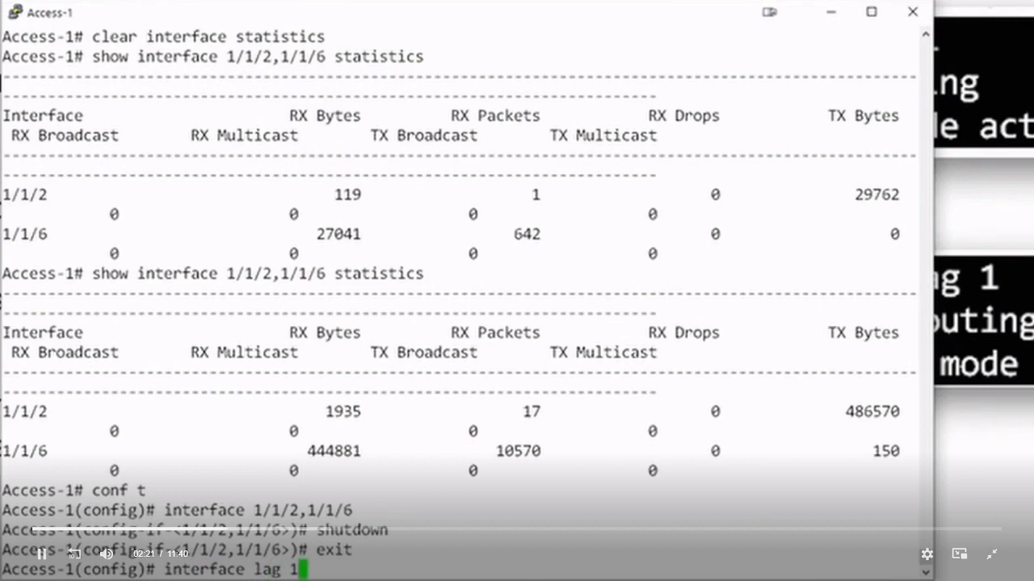
{"action": "type", "text": "no rout"}
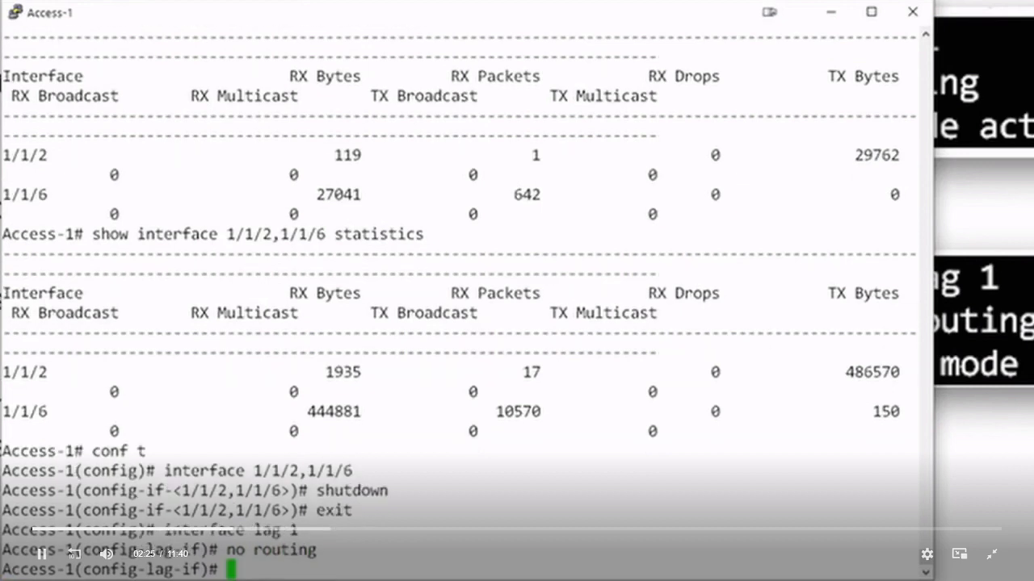
{"action": "type", "text": "lacp mode active"}
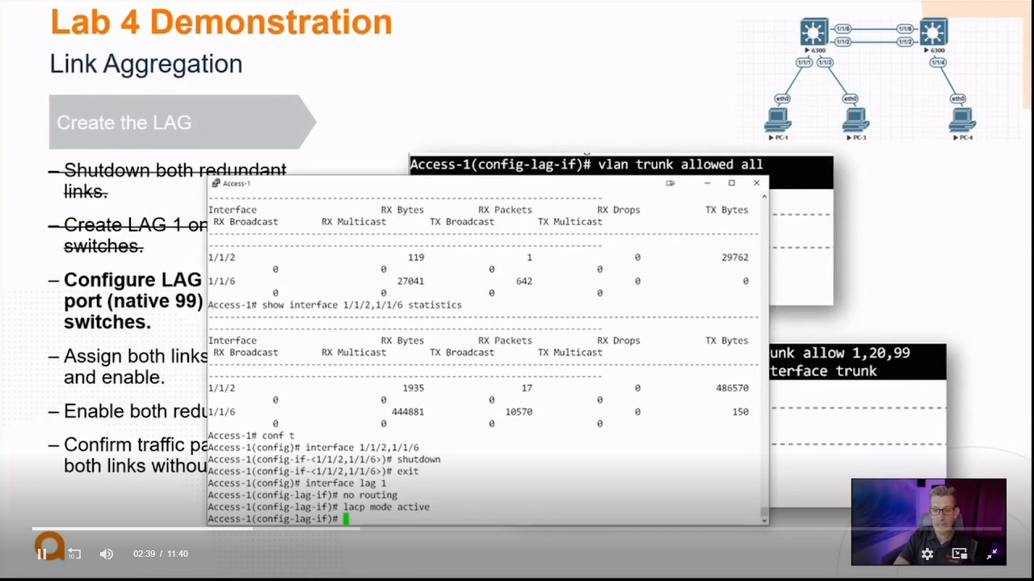
Step: Allow all VLANs on LAG 1 with native VLAN 99 and confirm via 'show int trunk'
{"action": "left_click", "coordinate": [730, 182]}
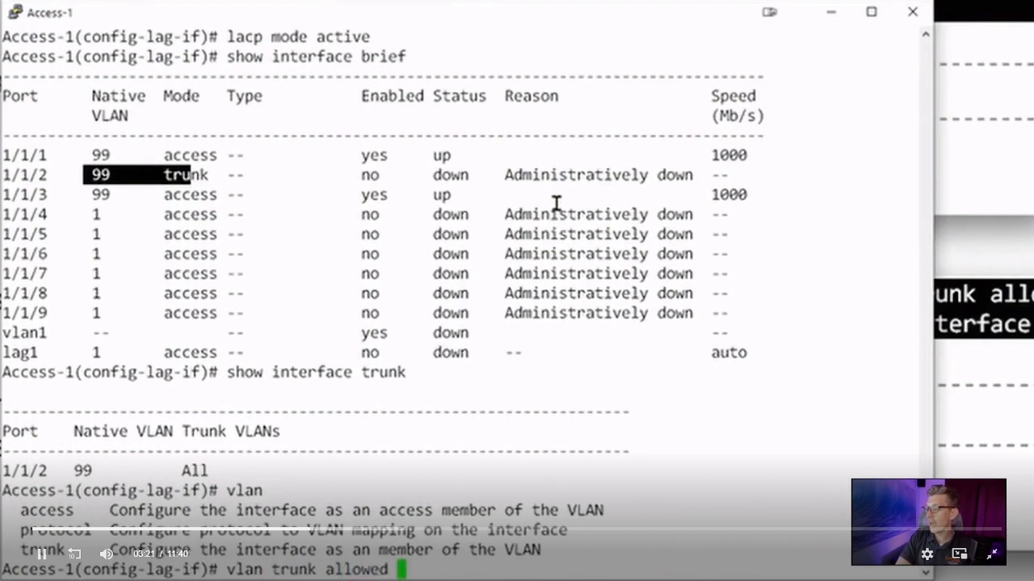
{"action": "type", "text": "all"}
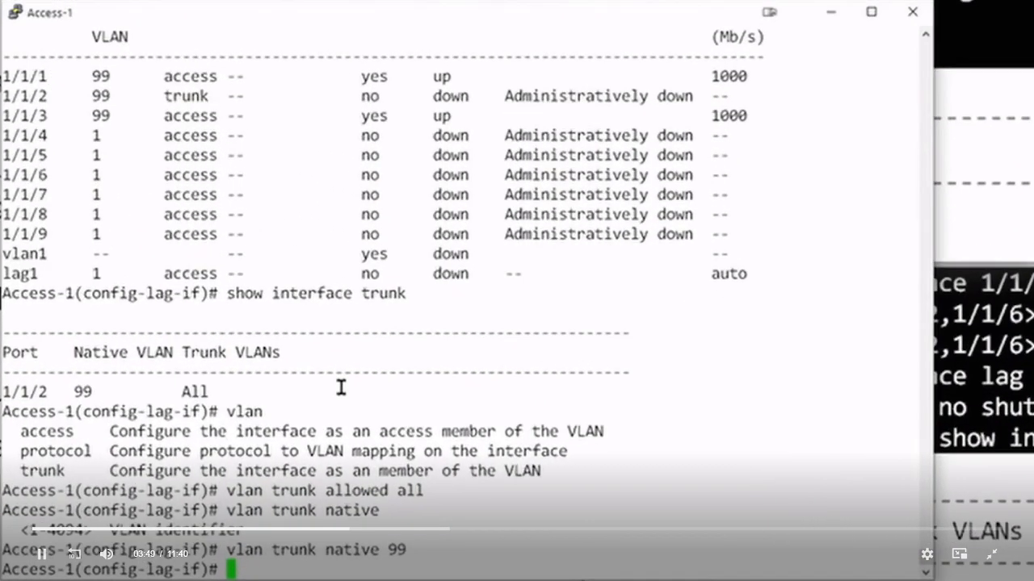
{"action": "type", "text": "show int trunk"}
{"action": "type", "text": "inter"}
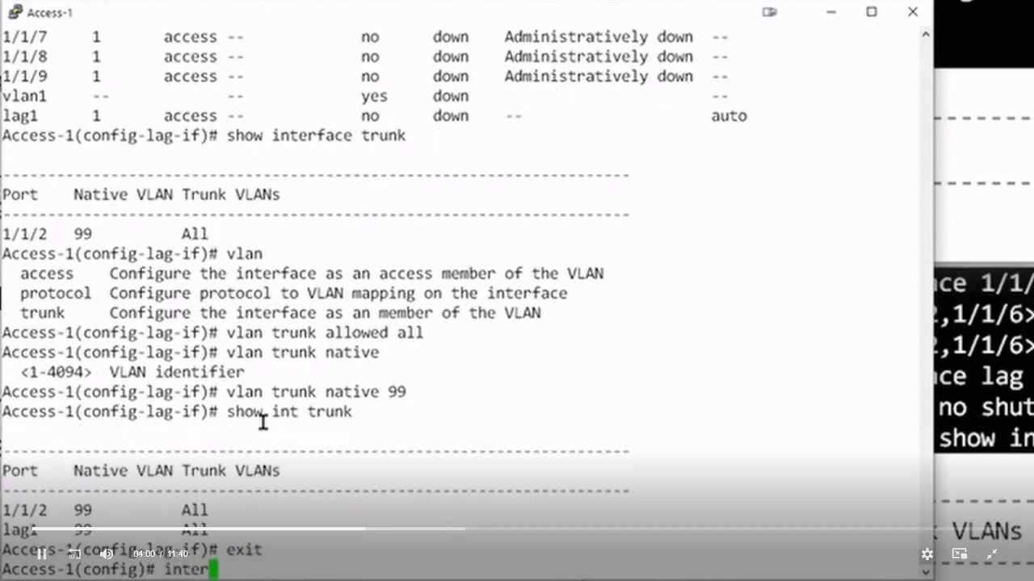
Step: Put interfaces 1/1/2,1/1/6 on Access-1 into LAG 1 with 'lag 1'
{"action": "type", "text": "face"}
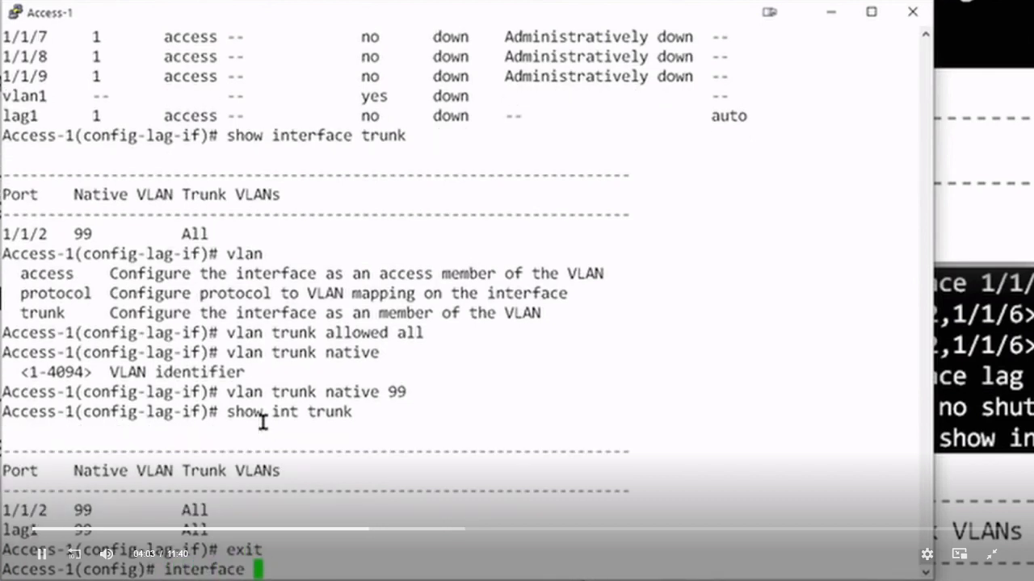
{"action": "type", "text": "1/1/2,1/1/6"}
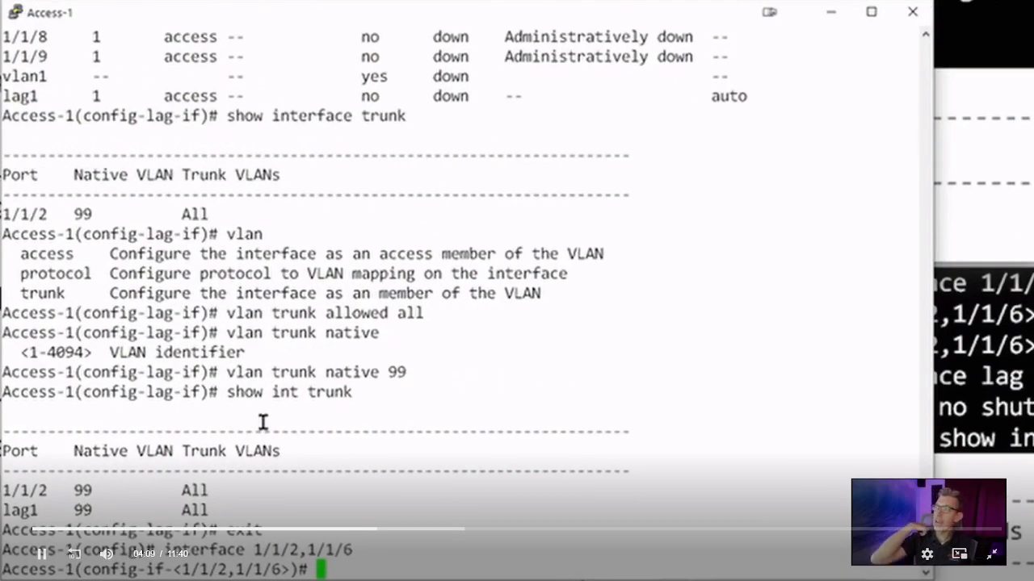
{"action": "type", "text": "lag"}
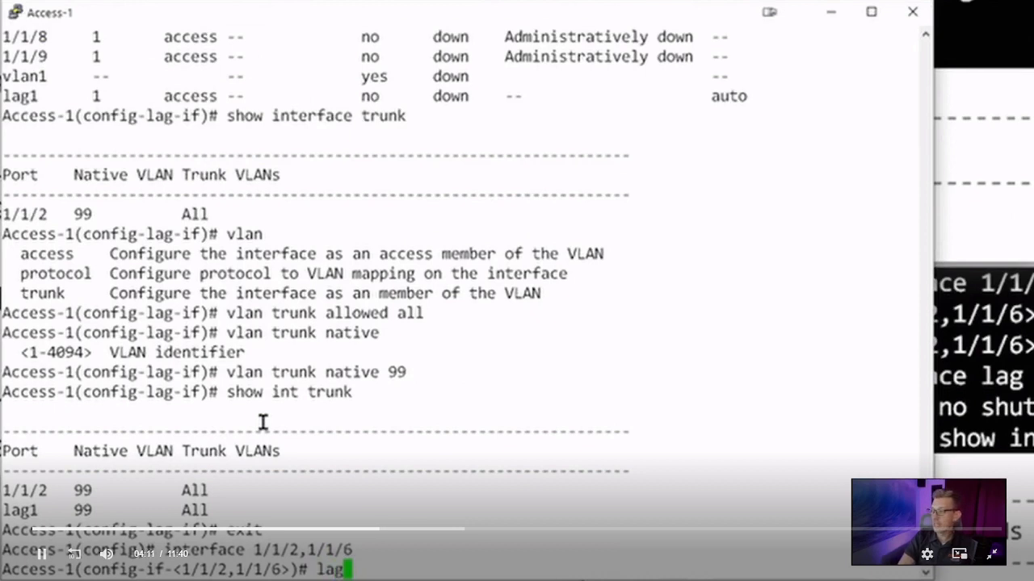
{"action": "type", "text": "1"}
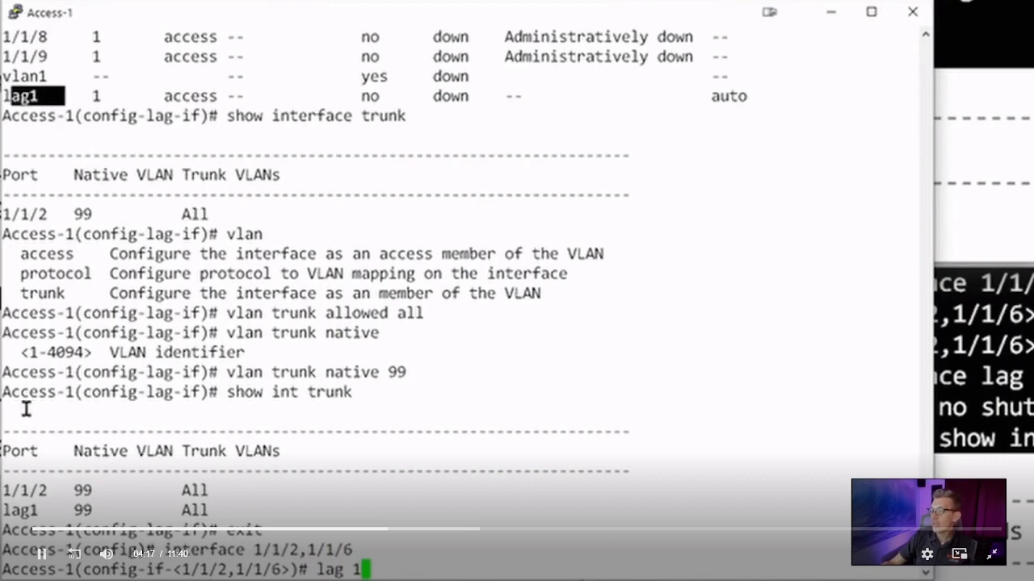
{"action": "scroll", "scroll_direction": "down", "scroll_amount": 3}
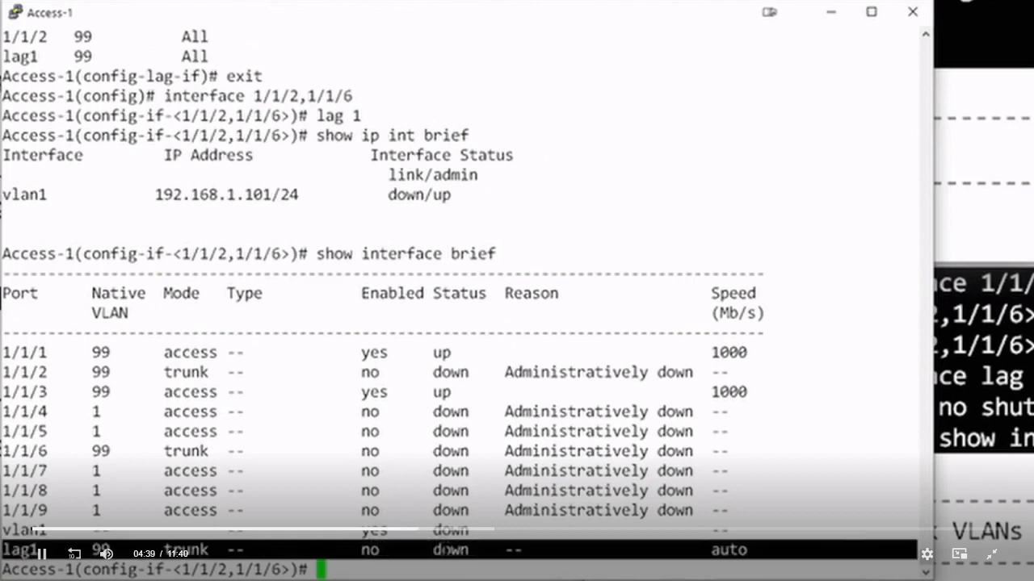
Step: Re-enter 'int lag 1' on Access-1 and bring it up with 'no shut'
{"action": "type", "text": "int lag 1"}
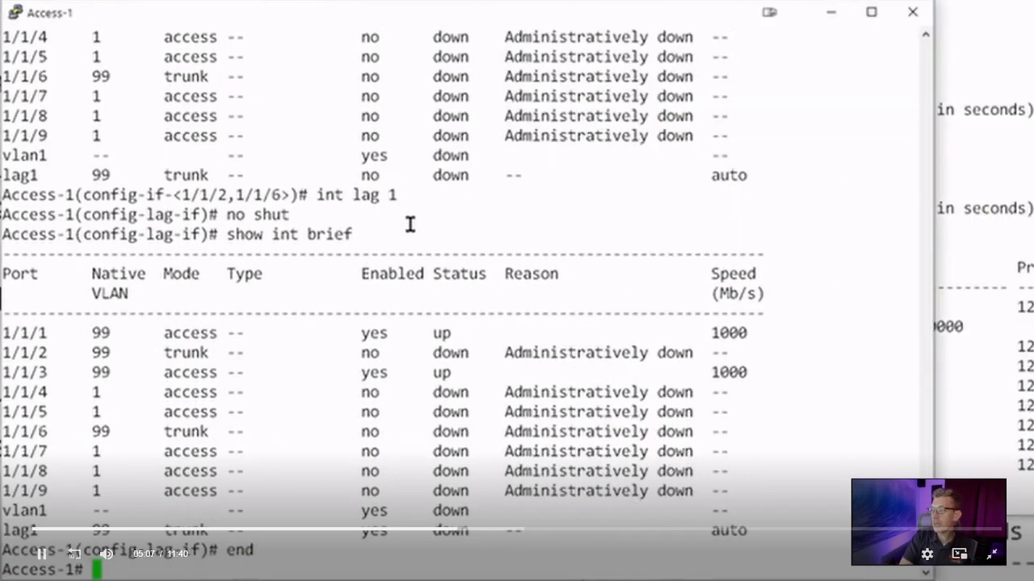
Step: Display Access-1's running-config paged, showing LAG 1 with members 1/1/2 and 1/1/6
{"action": "type", "text": "show run"}
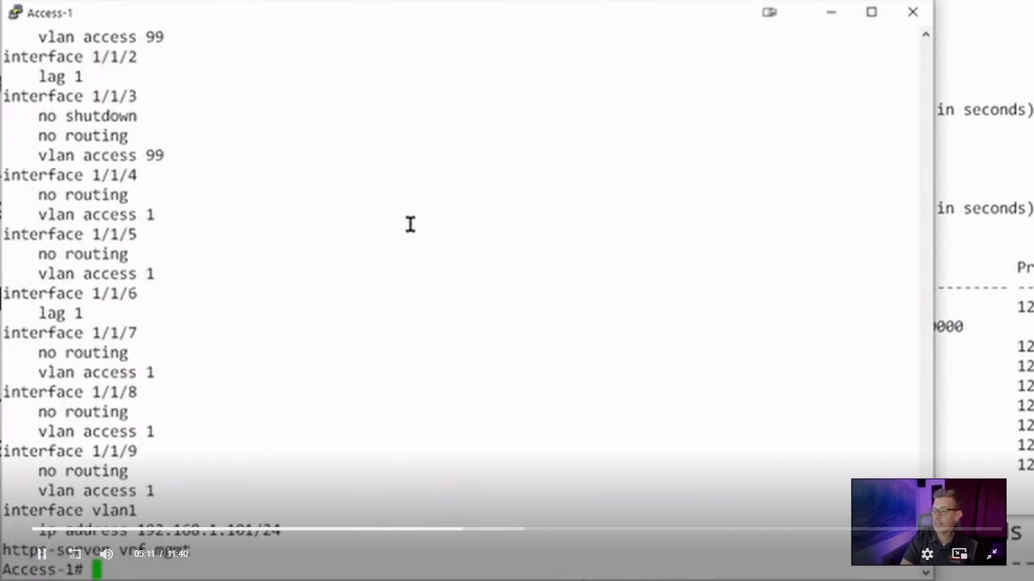
{"action": "type", "text": "page"}
{"action": "type", "text": "show"}
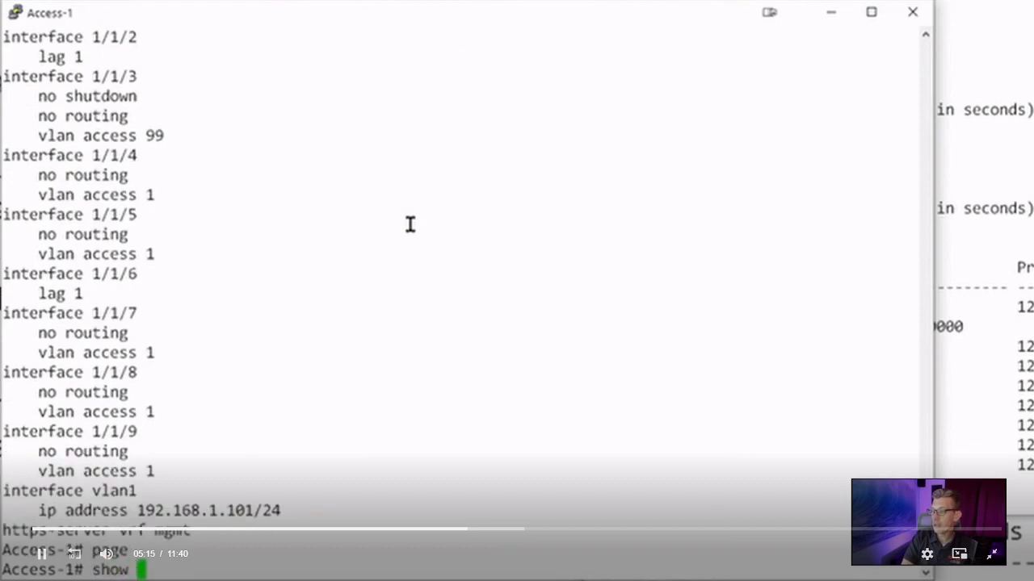
{"action": "type", "text": "running-config"}
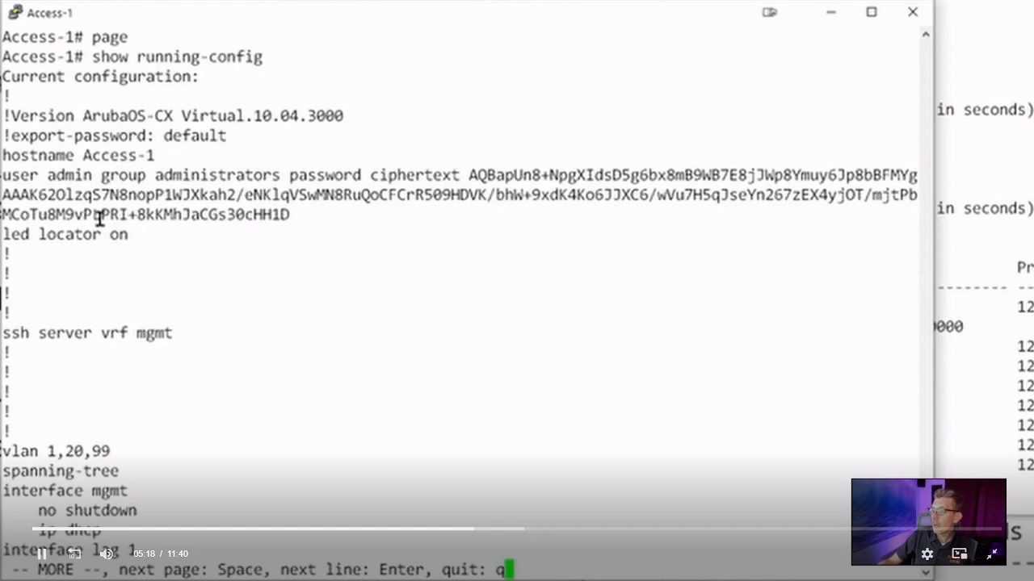
{"action": "key", "text": "space"}
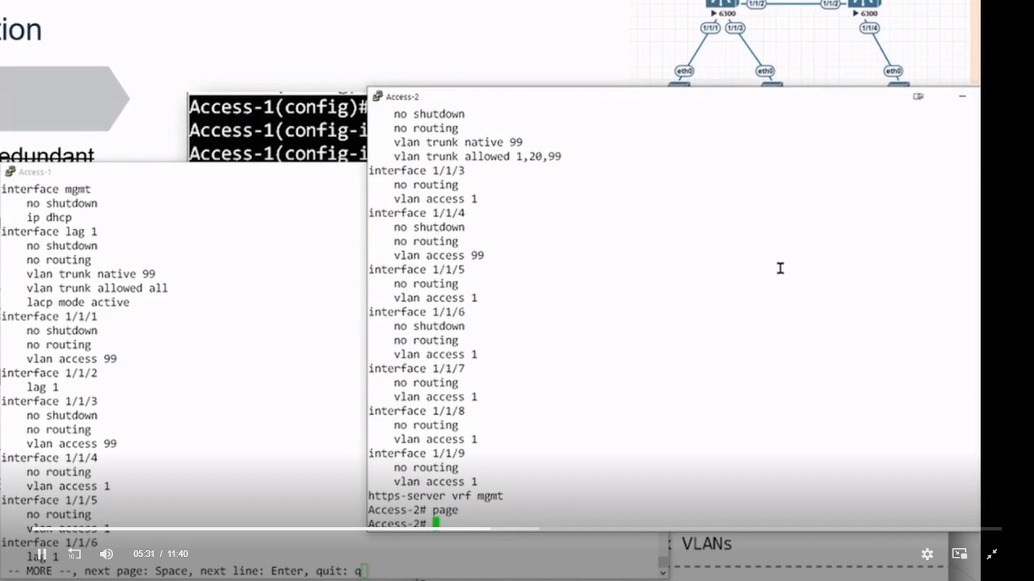
Step: Page Access-2's running-config beside Access-1's LAG 1 section, then enter configure on Access-2
{"action": "type", "text": "show run"}
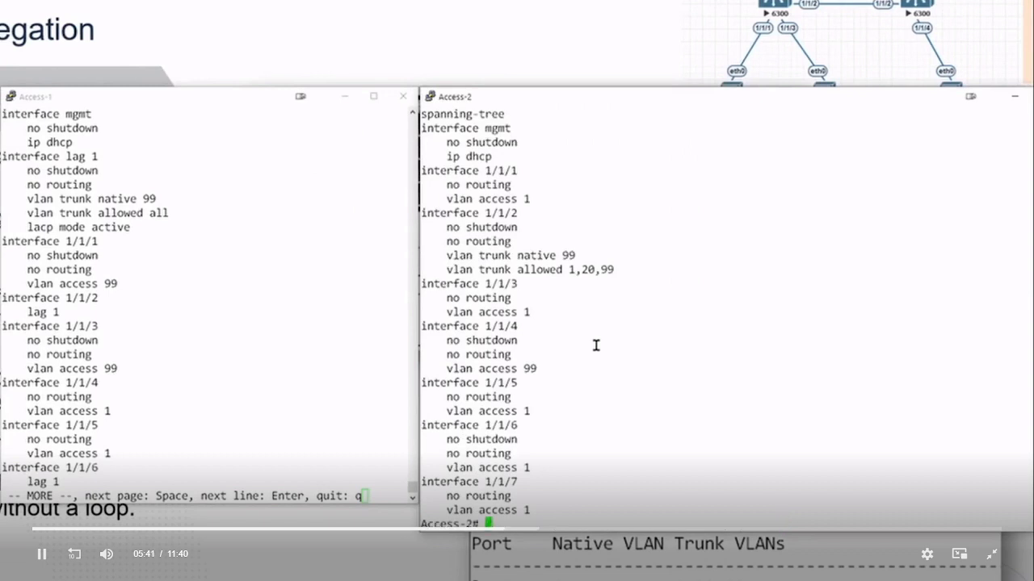
{"action": "key", "text": "space"}
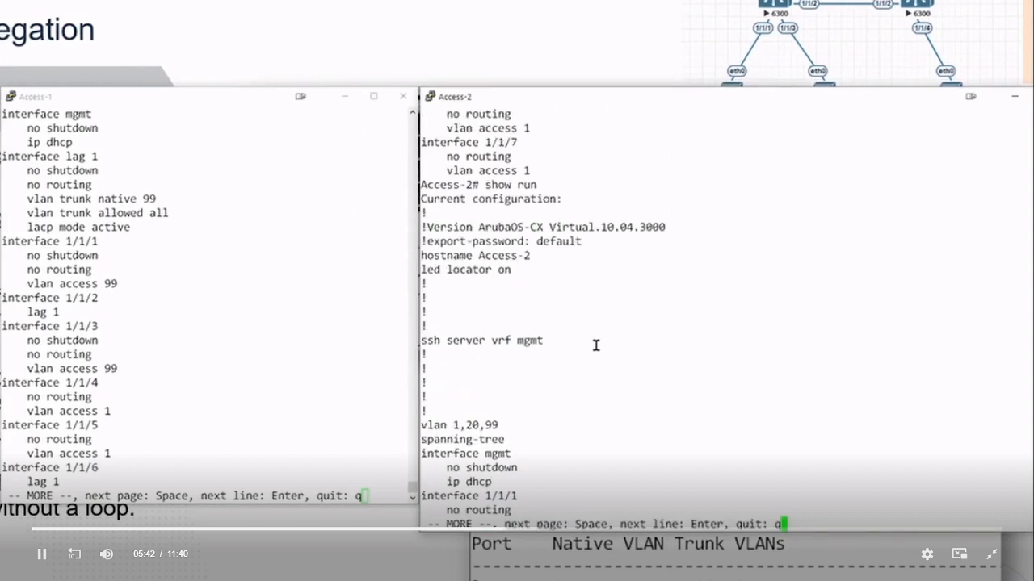
{"action": "type", "text": "show run"}
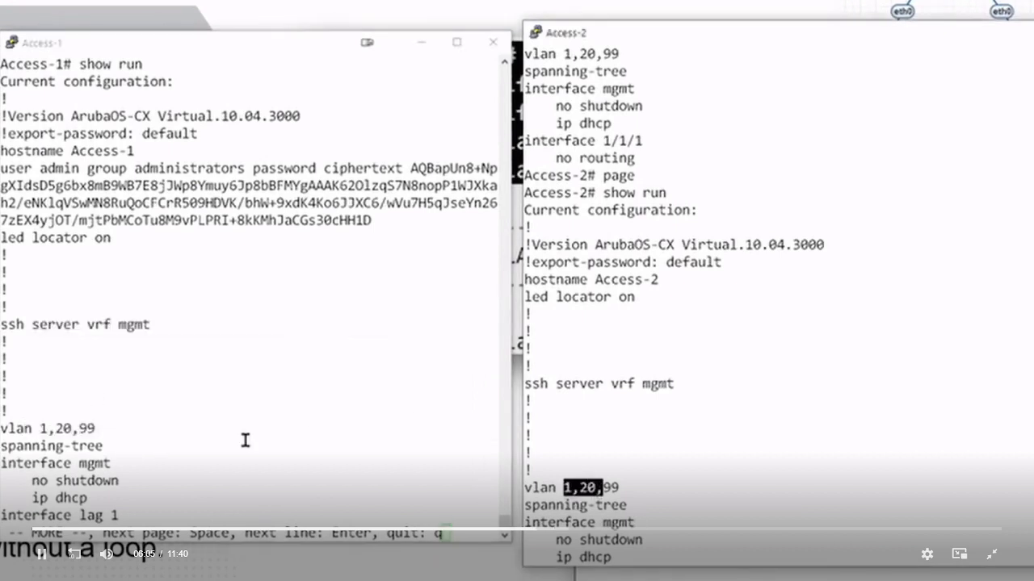
{"action": "mouse_move", "coordinate": [433, 494]}
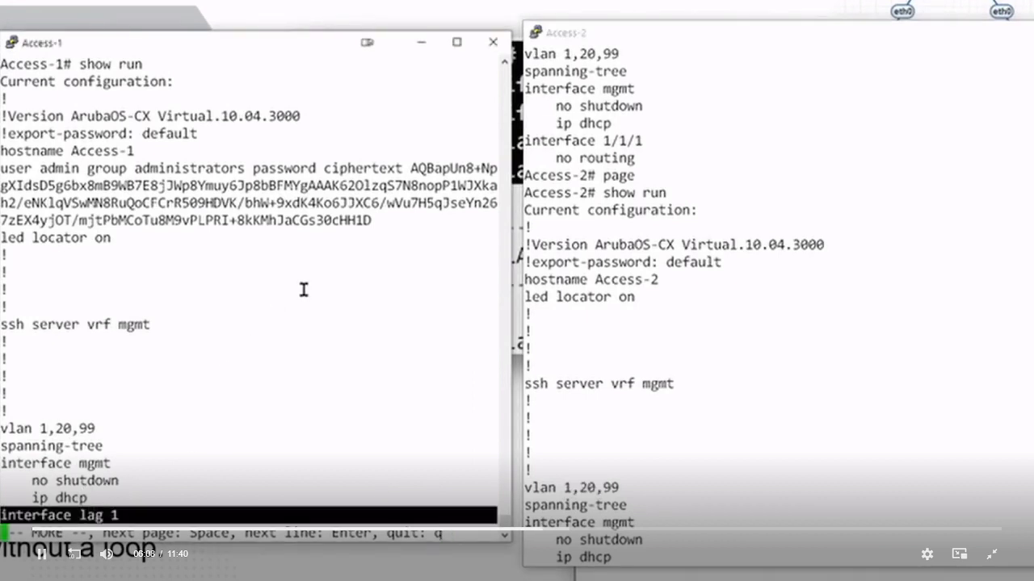
{"action": "key", "text": "space"}
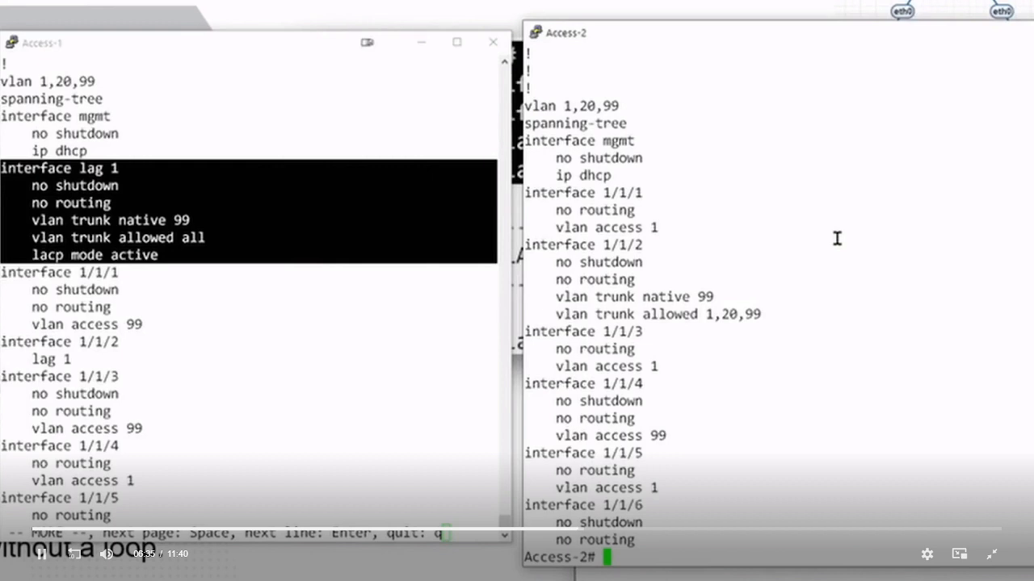
{"action": "type", "text": "configure"}
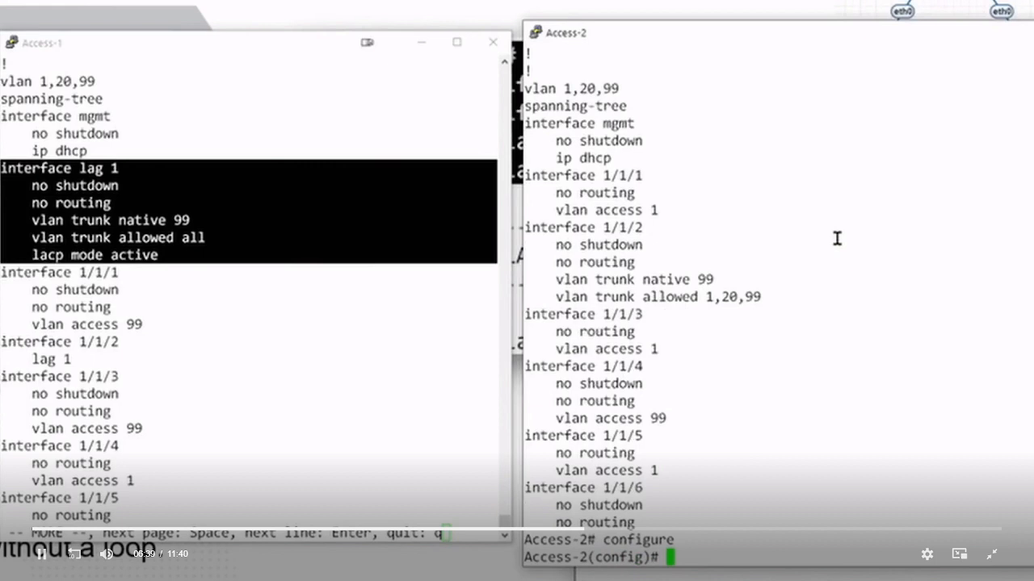
Step: Create 'interface lag 1' on Access-2 matching Access-1 and verify with show running-config
{"action": "type", "text": "interface lag 1"}
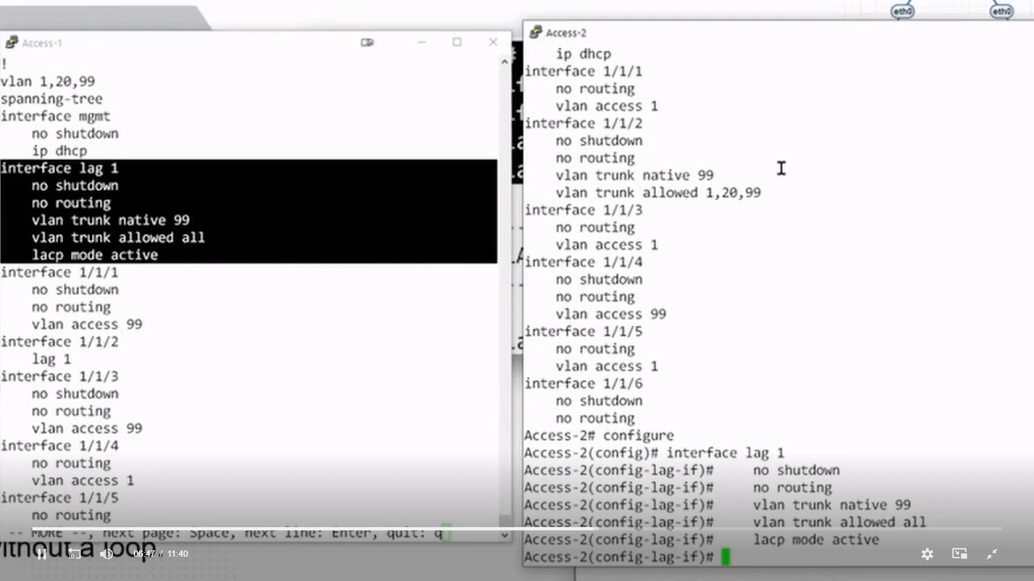
{"action": "type", "text": "ex"}
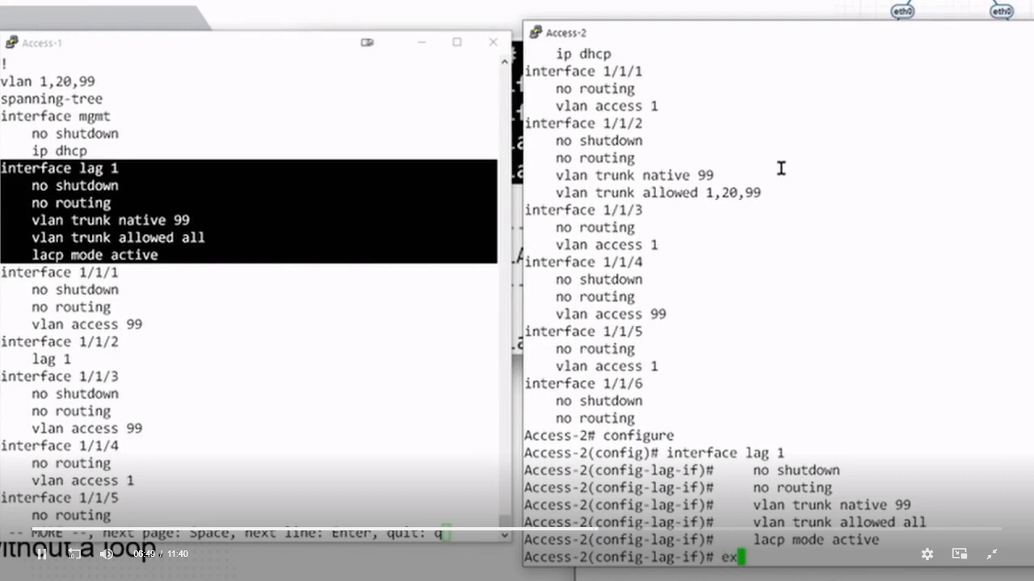
{"action": "type", "text": "exit"}
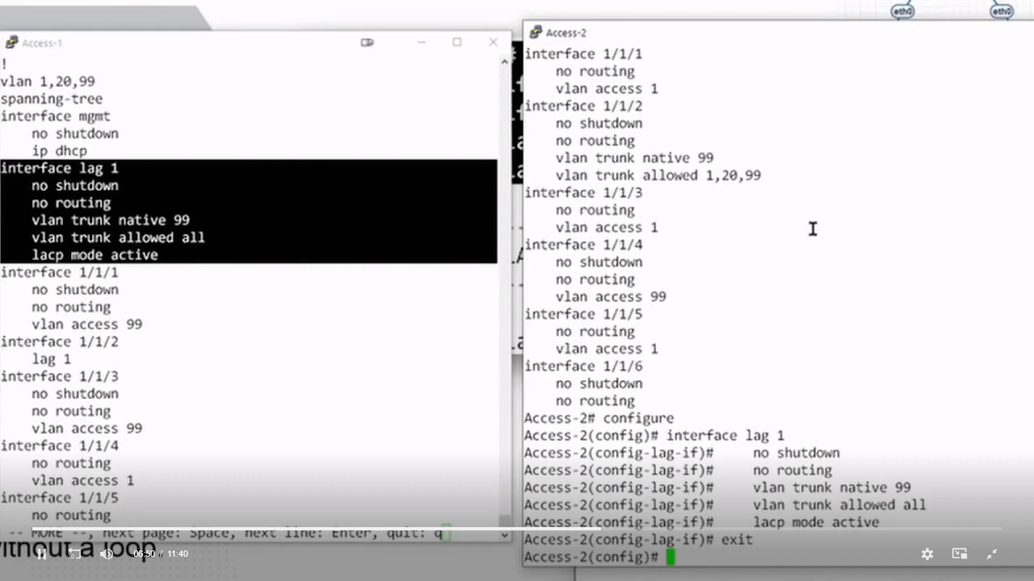
{"action": "type", "text": "show running-config"}
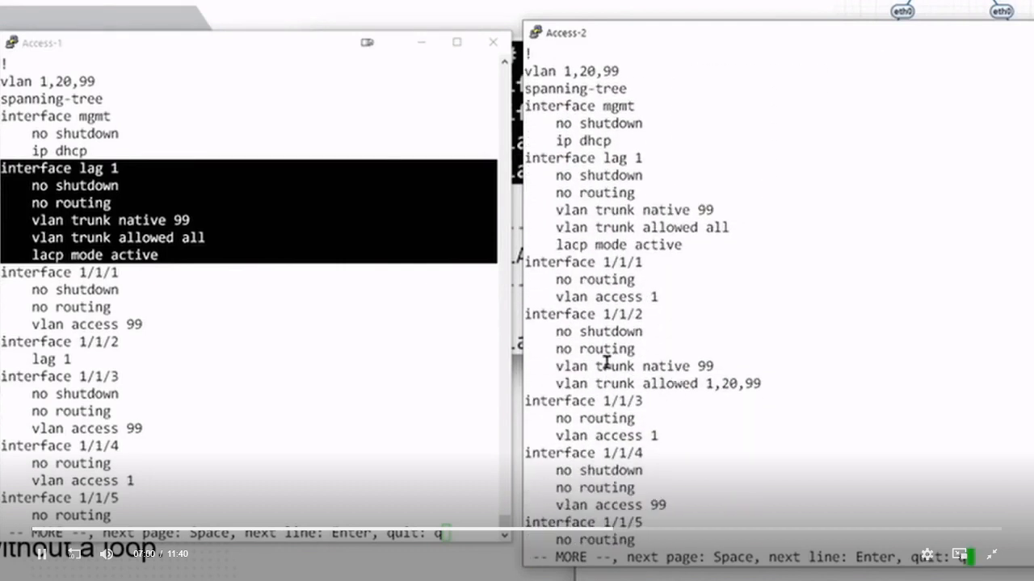
{"action": "mouse_move", "coordinate": [542, 251]}
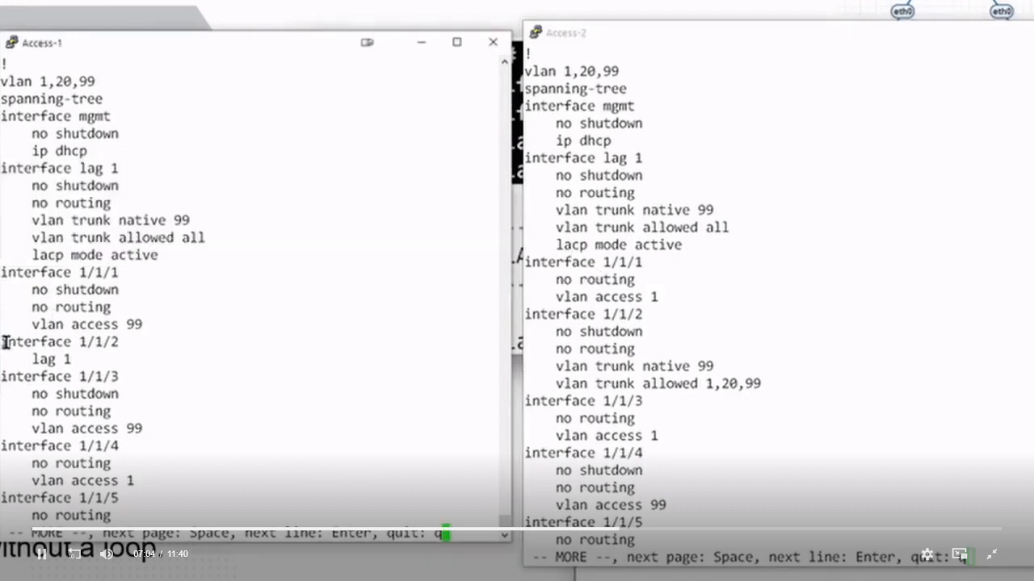
{"action": "double_click", "coordinate": [58, 340]}
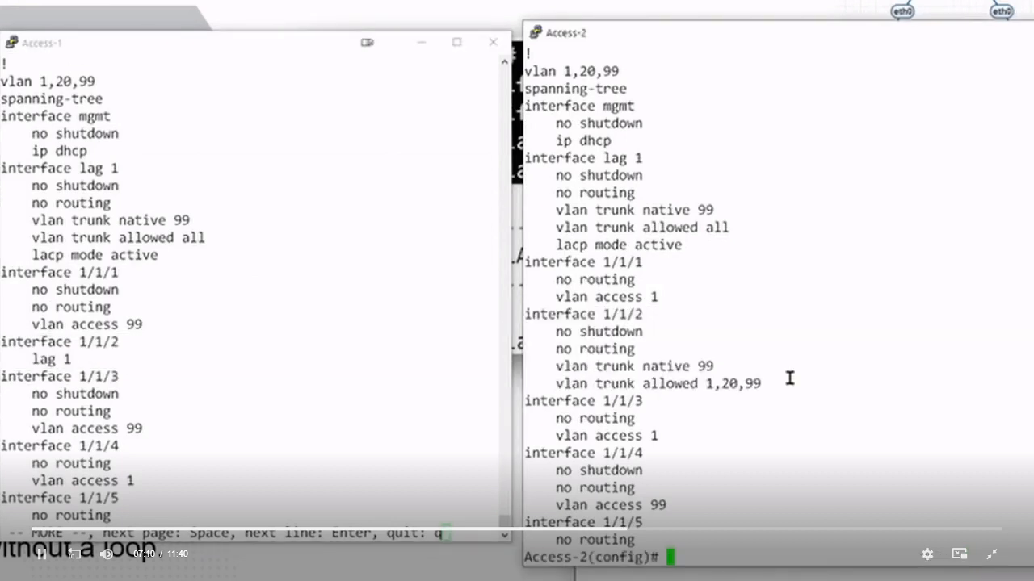
Step: Put interfaces 1/1/2,1/1/6 on Access-2 into LAG 1
{"action": "type", "text": "inter 1/1/"}
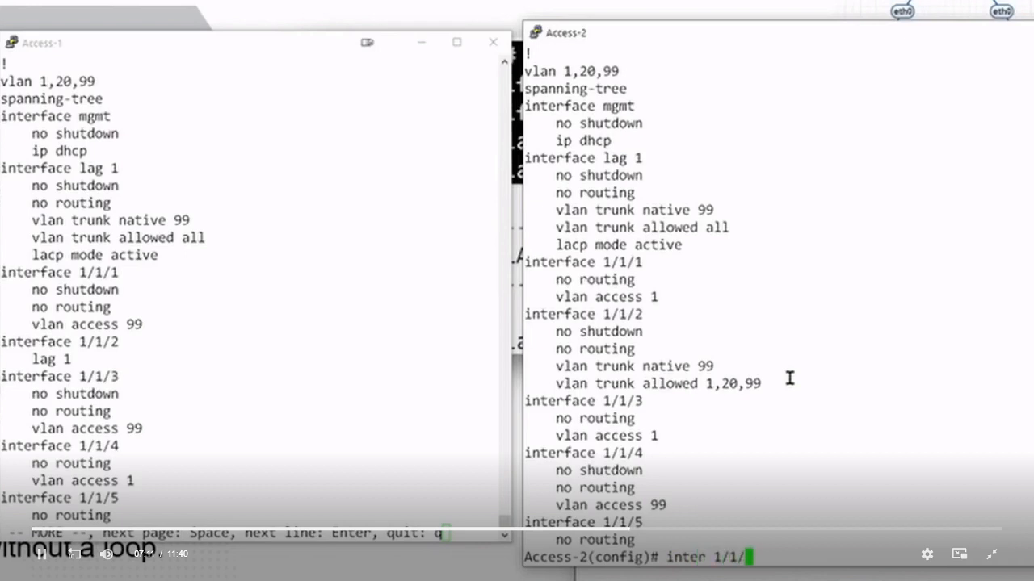
{"action": "type", "text": "2,1/1/6"}
{"action": "type", "text": "lag"}
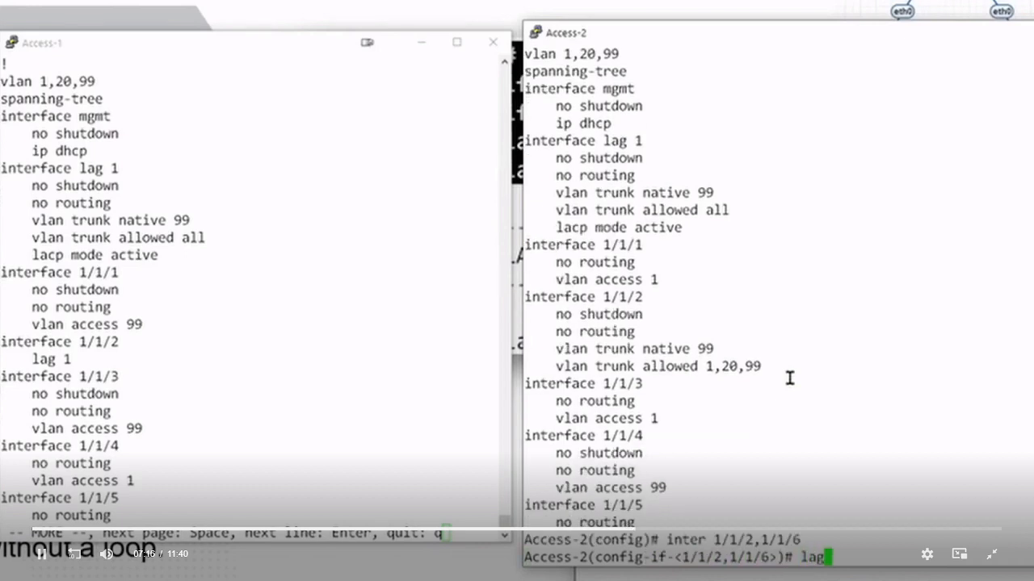
{"action": "type", "text": "1"}
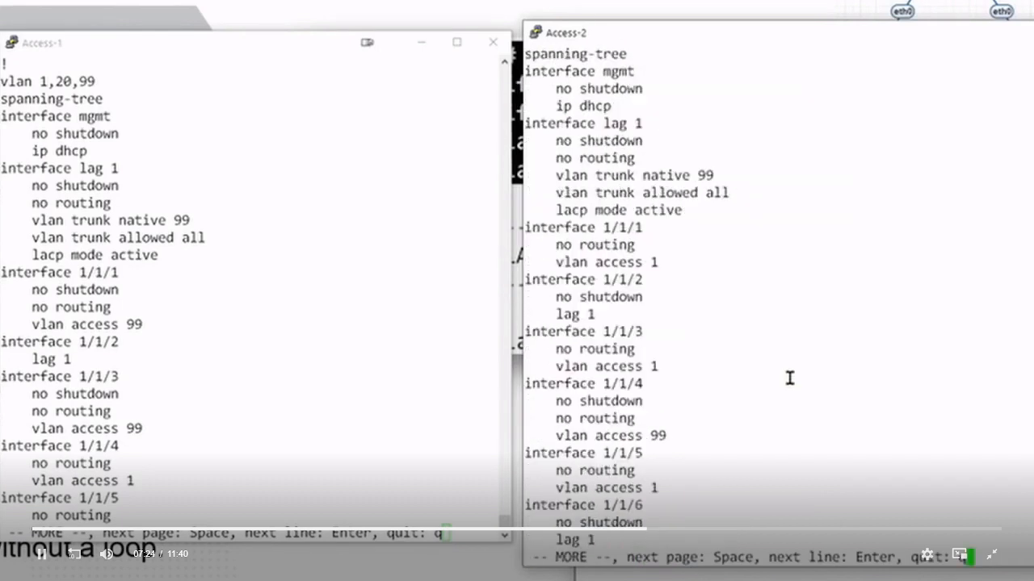
{"action": "mouse_move", "coordinate": [562, 287]}
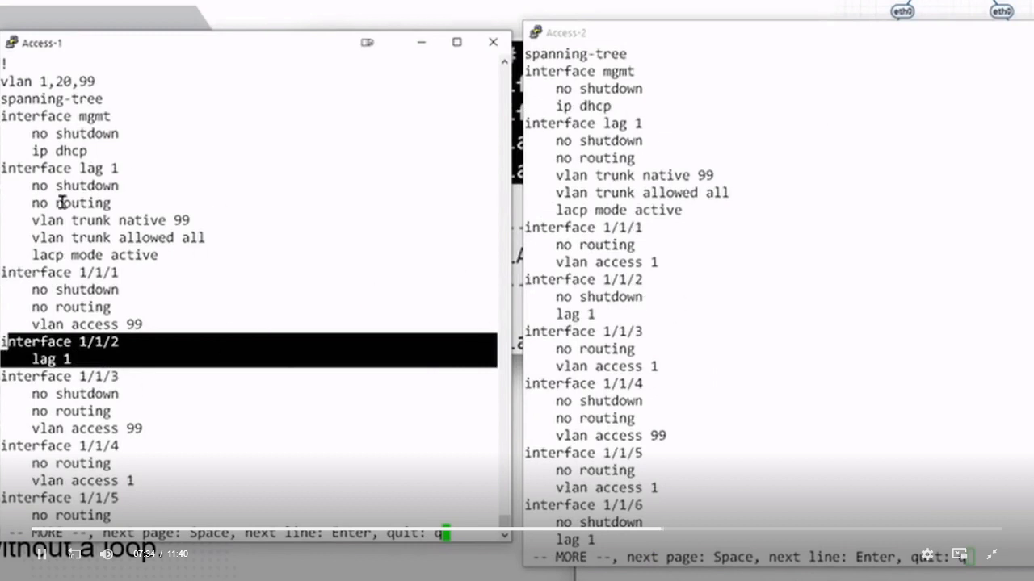
{"action": "mouse_move", "coordinate": [281, 446]}
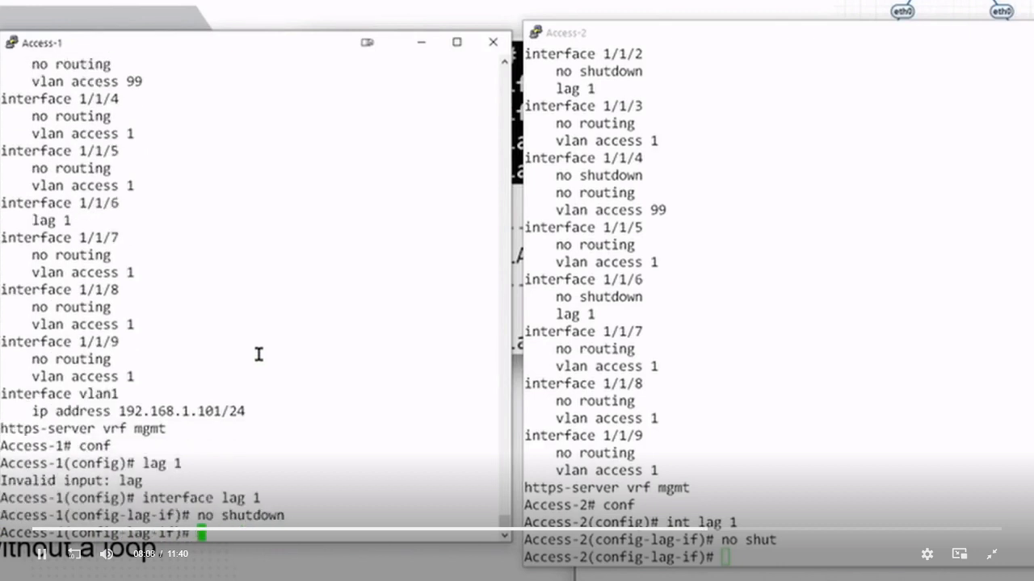
Step: Check 'show int brief' on both Access-1 and Access-2
{"action": "type", "text": "show int brief"}
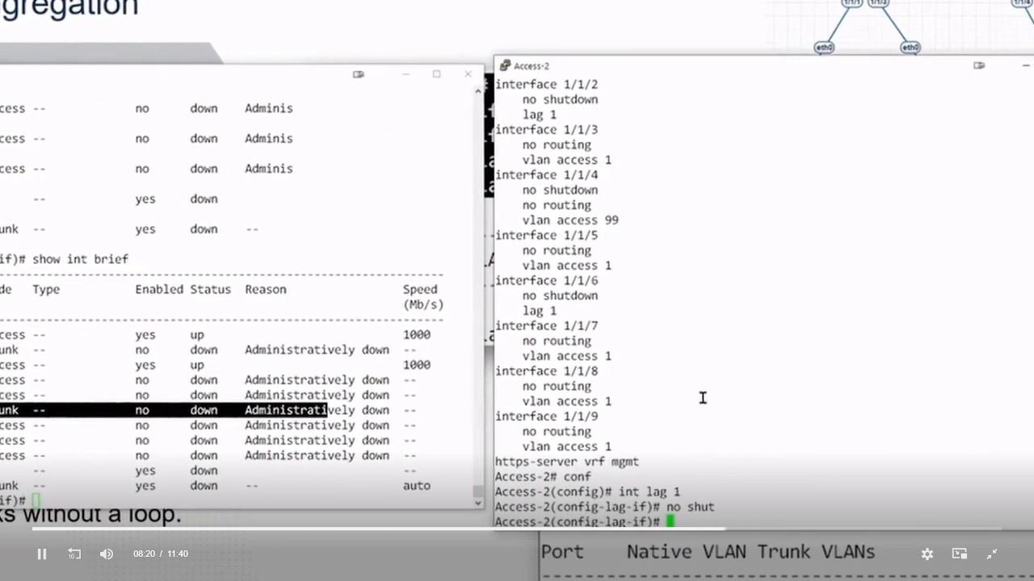
{"action": "type", "text": "show int brief"}
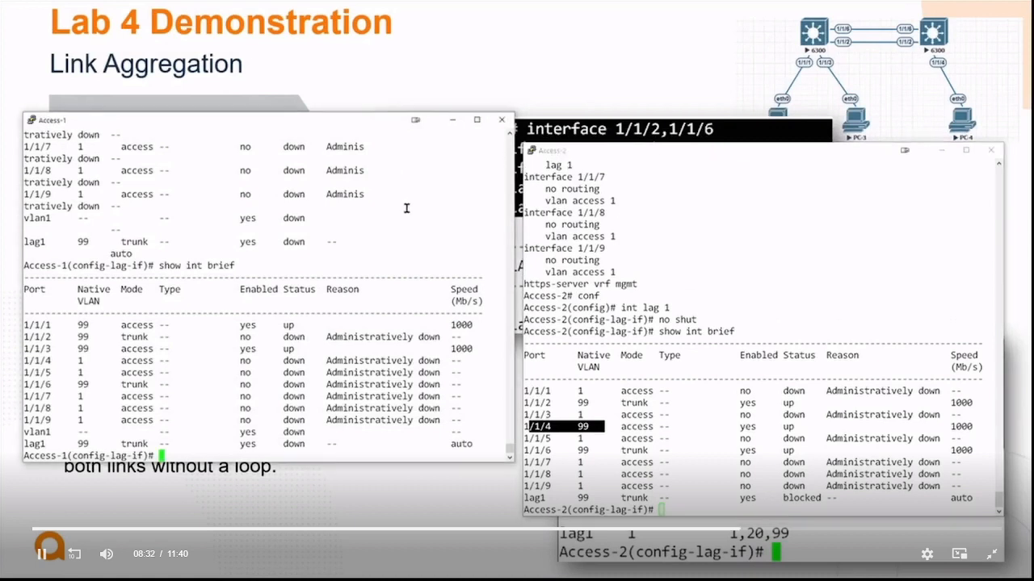
Step: Enable ports 1/1/2,1/1/6 on Access-1 with 'no shutdown' so LAG 1 comes up
{"action": "type", "text": "inter"}
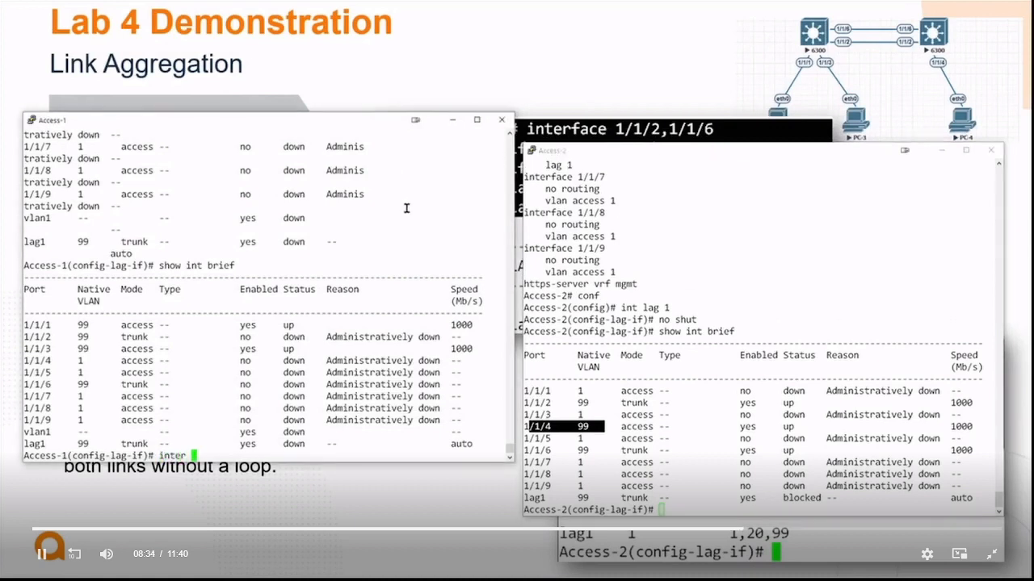
{"action": "type", "text": "1/1/2,1/1/6"}
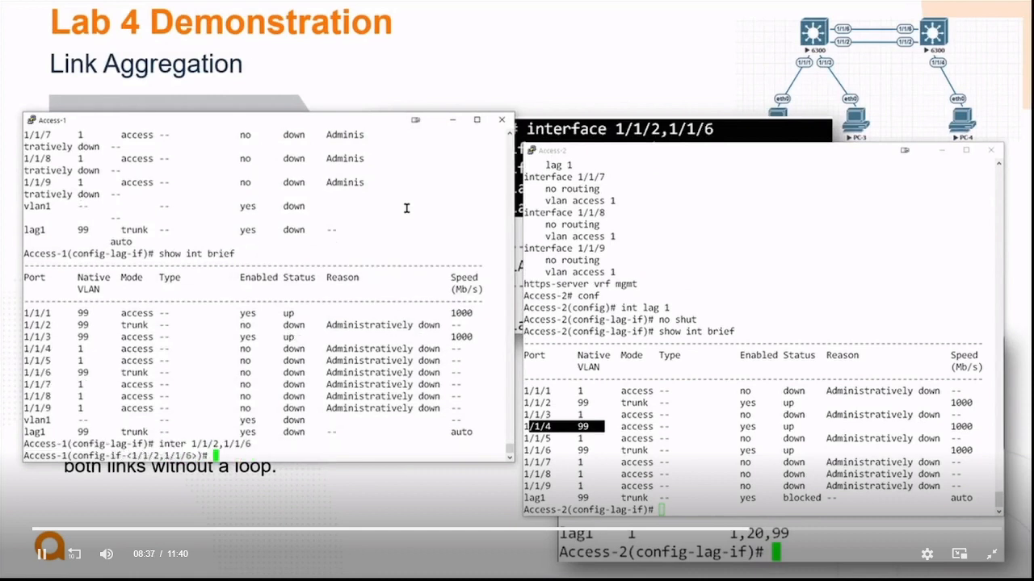
{"action": "type", "text": "no shutdown"}
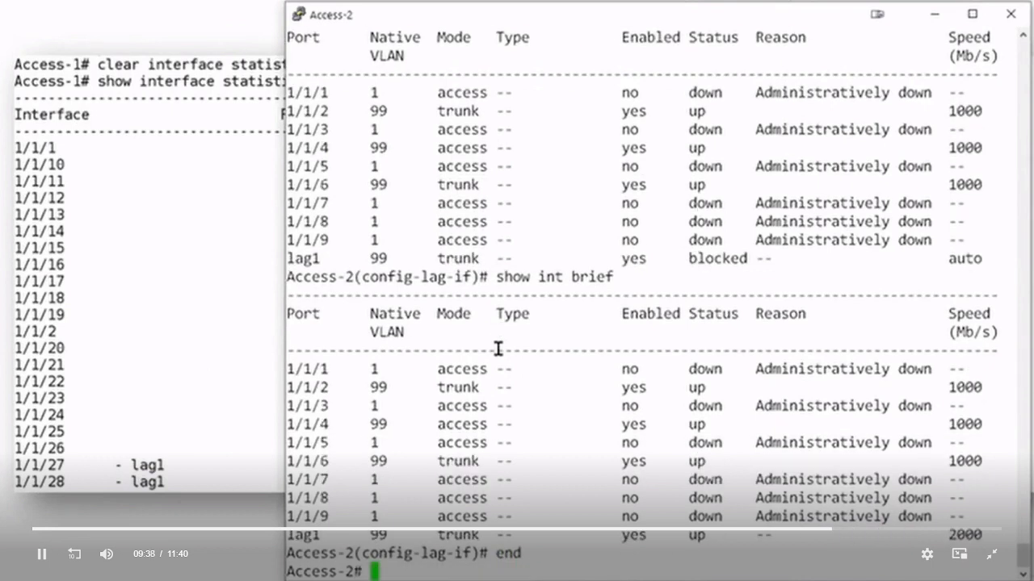
Step: Verify LAG 1 forwarding as root port via show spanning-tree, then check member-port traffic with show interface statistics
{"action": "type", "text": "show spa"}
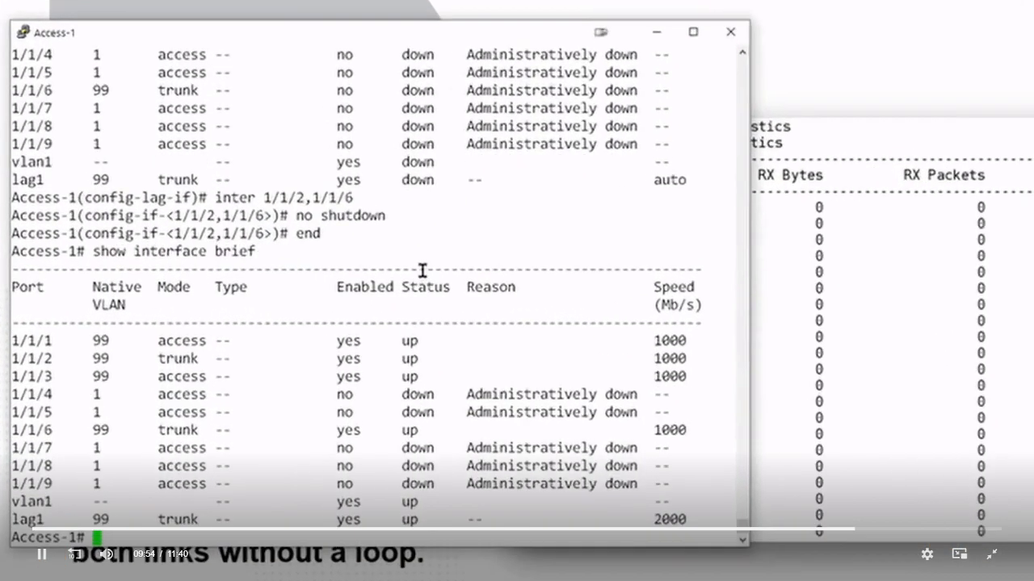
{"action": "type", "text": "show spanning-tree"}
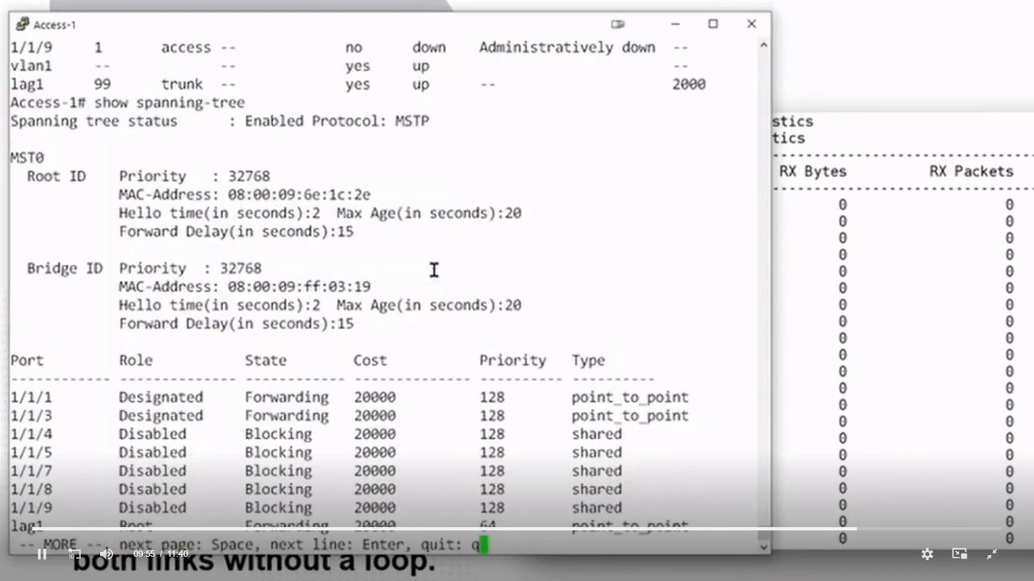
{"action": "key", "text": "space"}
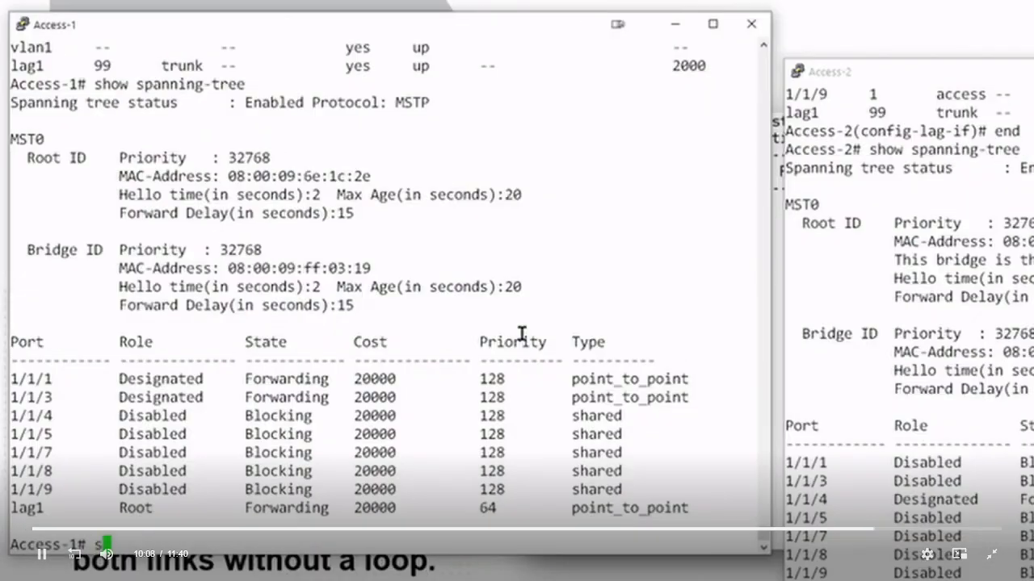
{"action": "type", "text": "show interface statistics"}
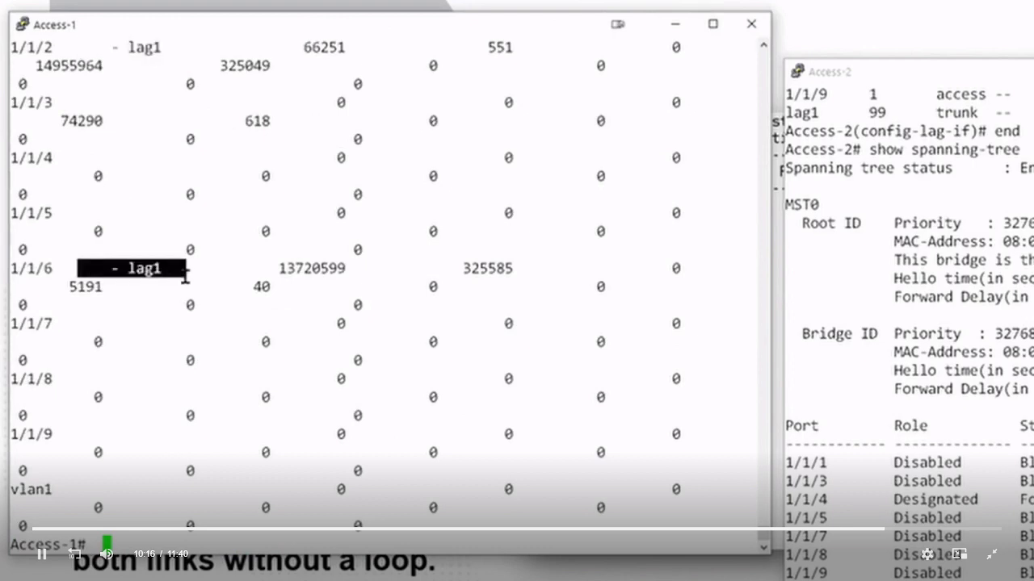
{"action": "mouse_move", "coordinate": [494, 220]}
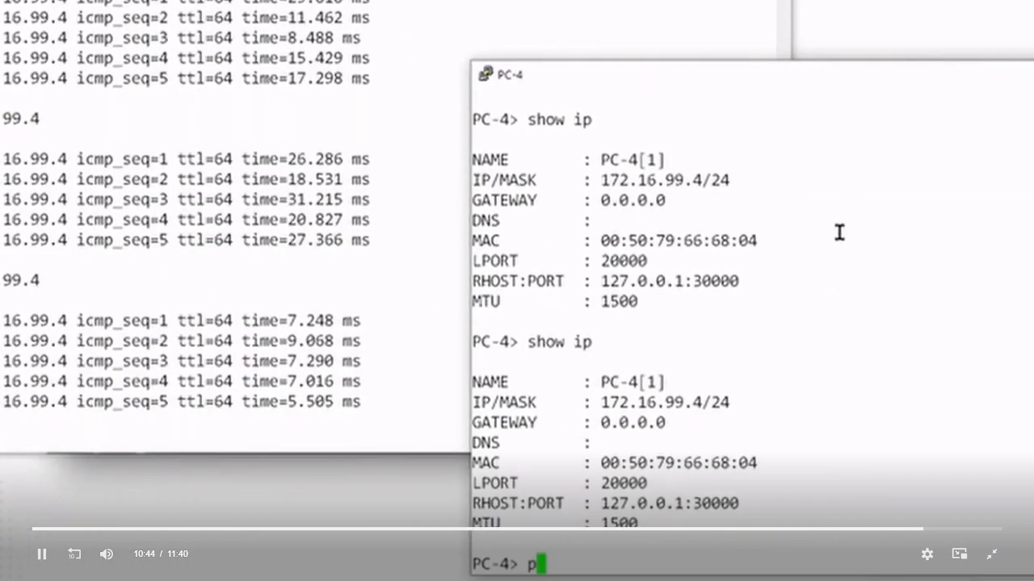
Step: Start a ping from PC-4 to a 172.16.99.x host across the LAG
{"action": "type", "text": "ing 172.16.9"}
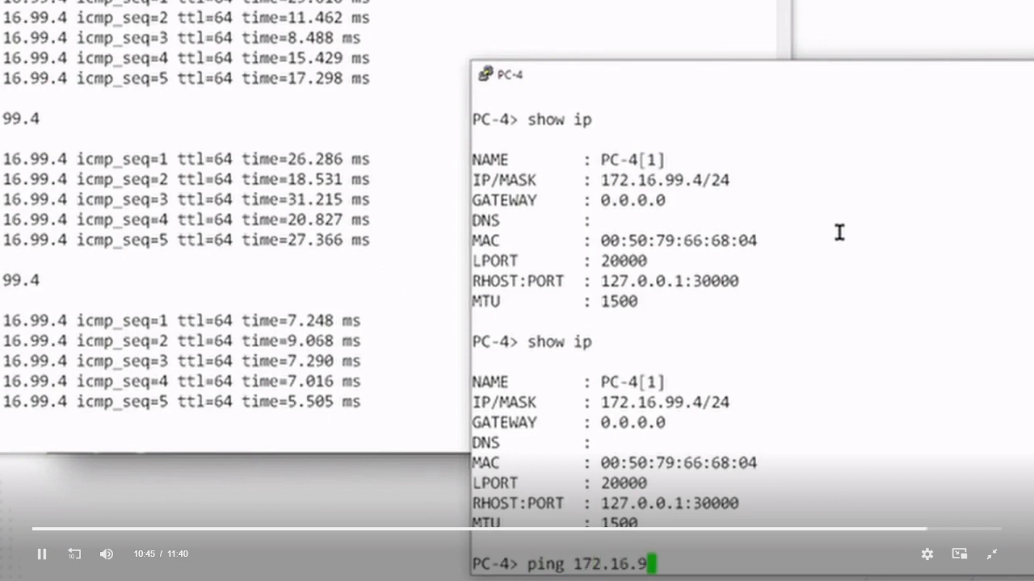